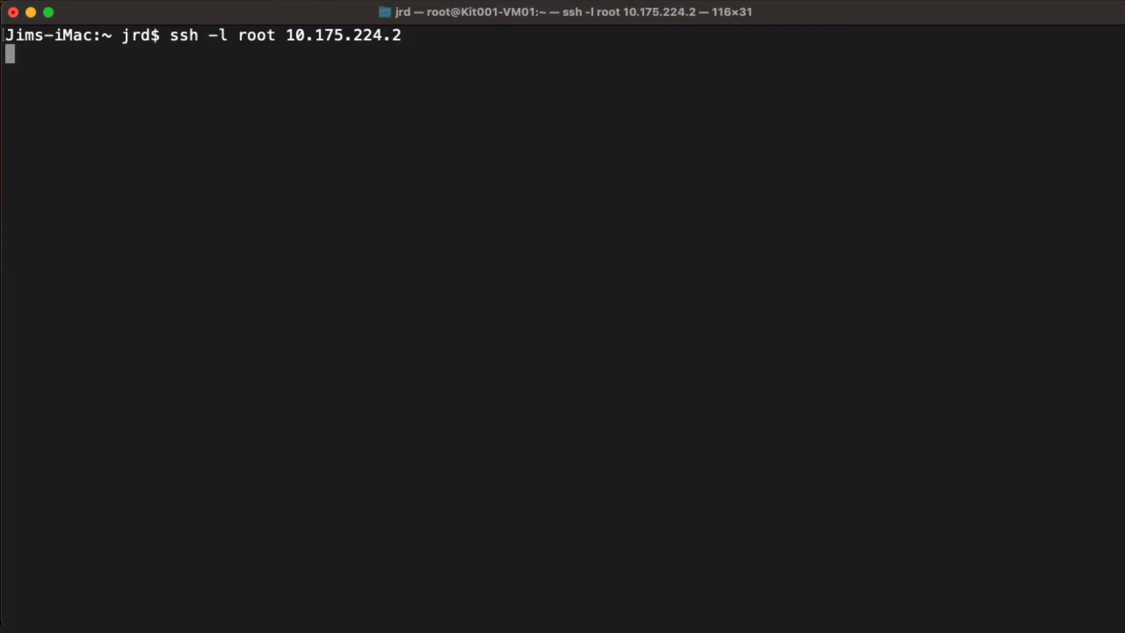
Log in over SSH as root to 10.175.224.2 and reach the Kit001-VM01 shell prompt.
key("Return")
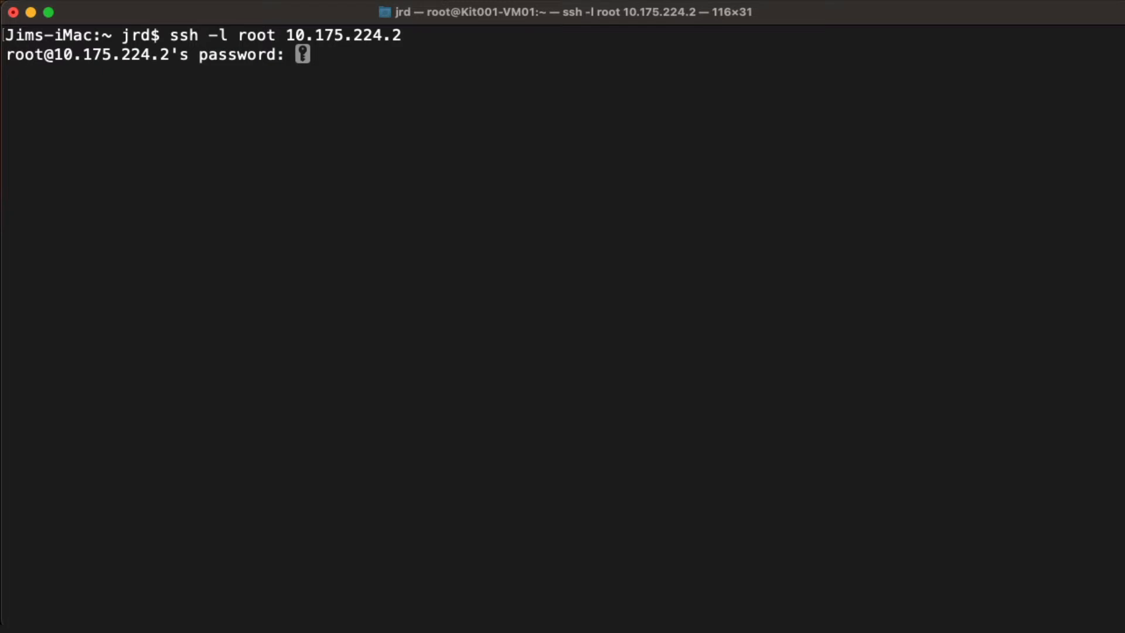
key("Return")
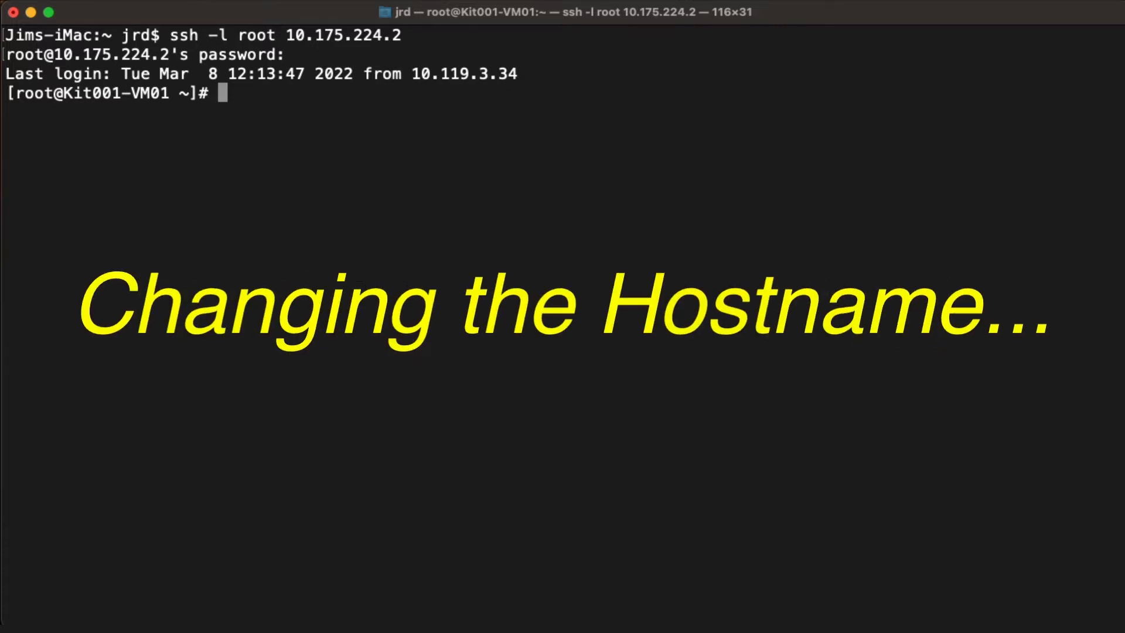
Begin entering the change-hostname command to rename the server to JRD.
type("cha")
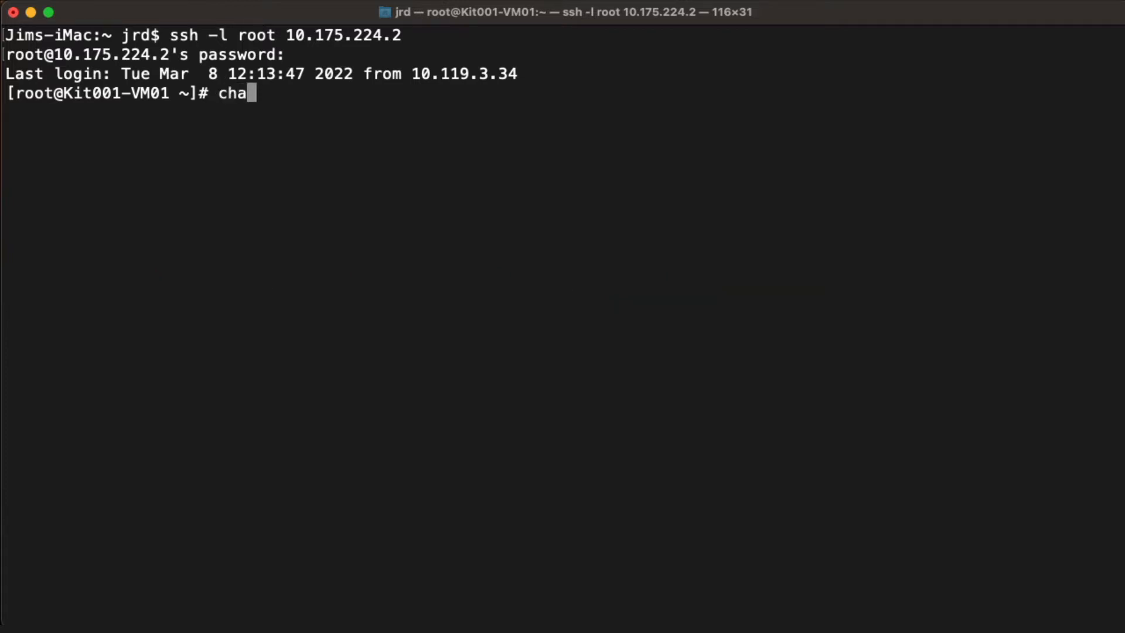
type("nge-hio")
type("ip add show")
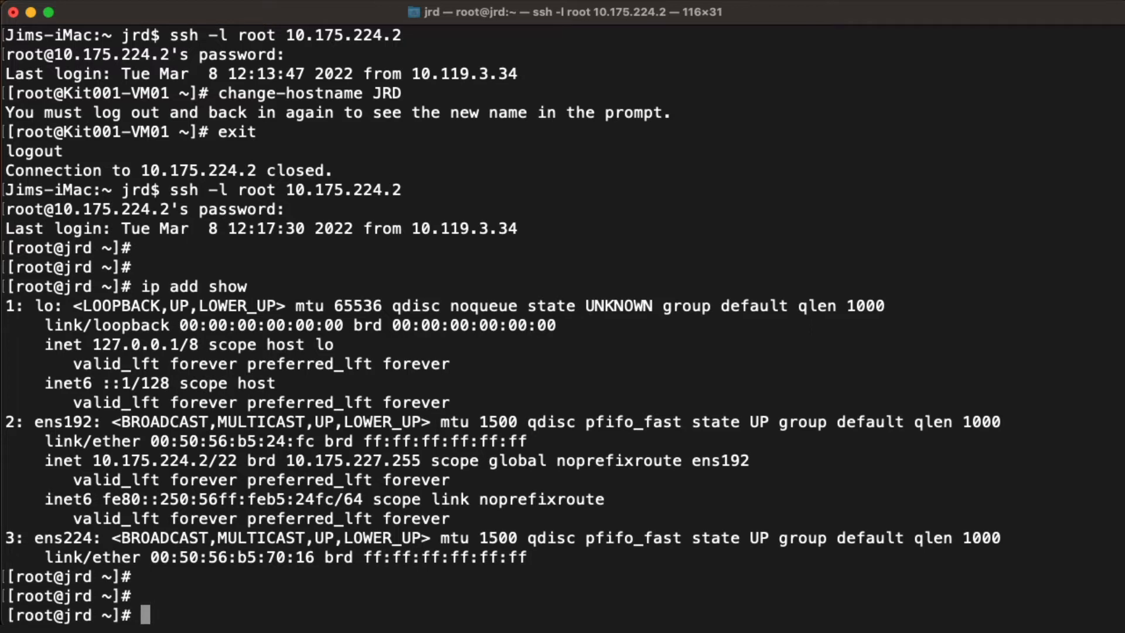
Run change-ip 172.16.10.20/24 so ens224 gets the address, adding the 172.16.0.0/12 route via 172.16.10.1.
type("change-")
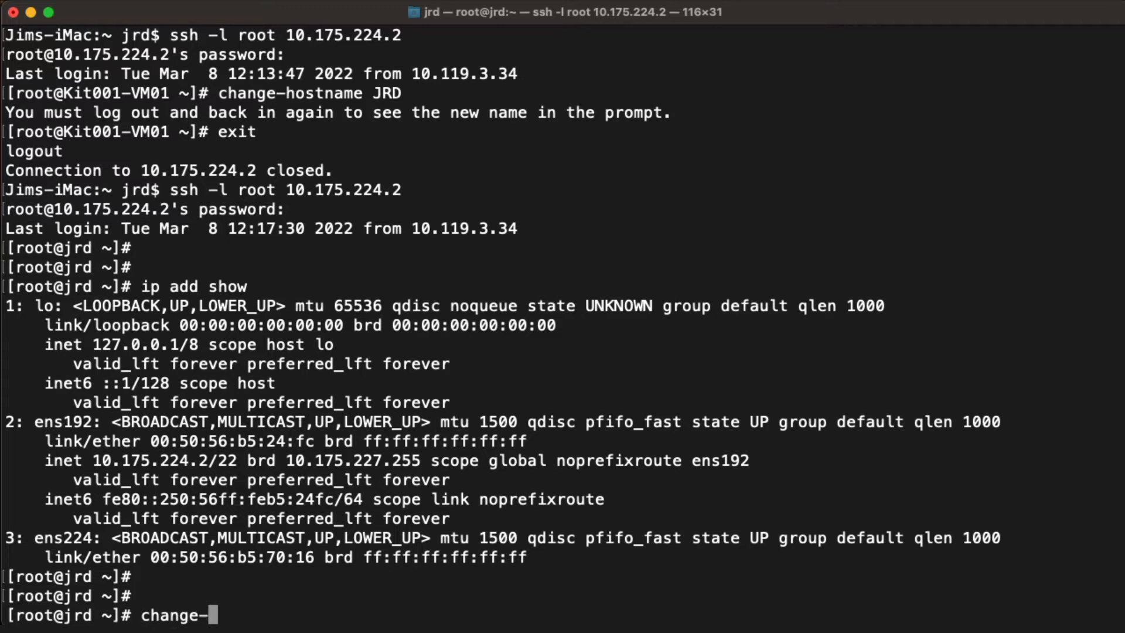
type("ip")
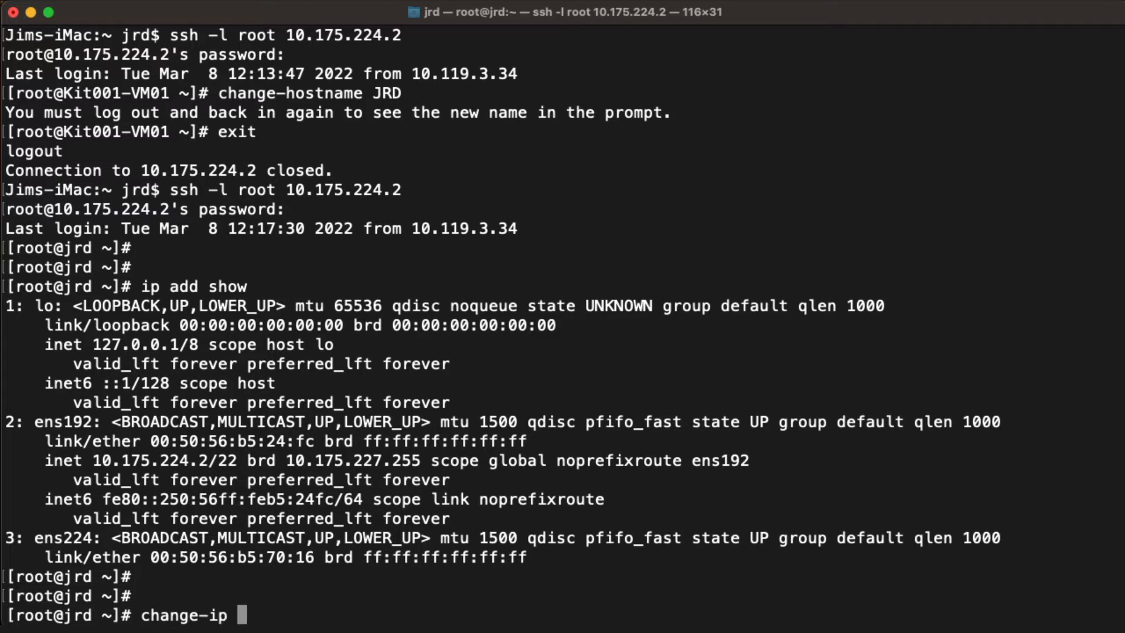
type("172")
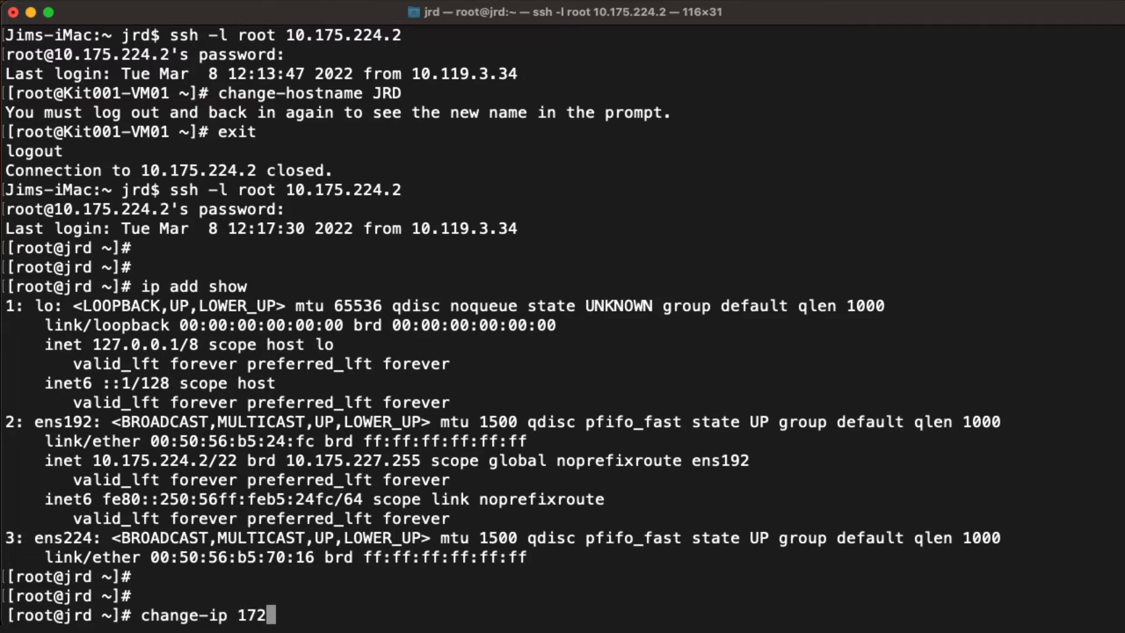
type(".16.10.20/24")
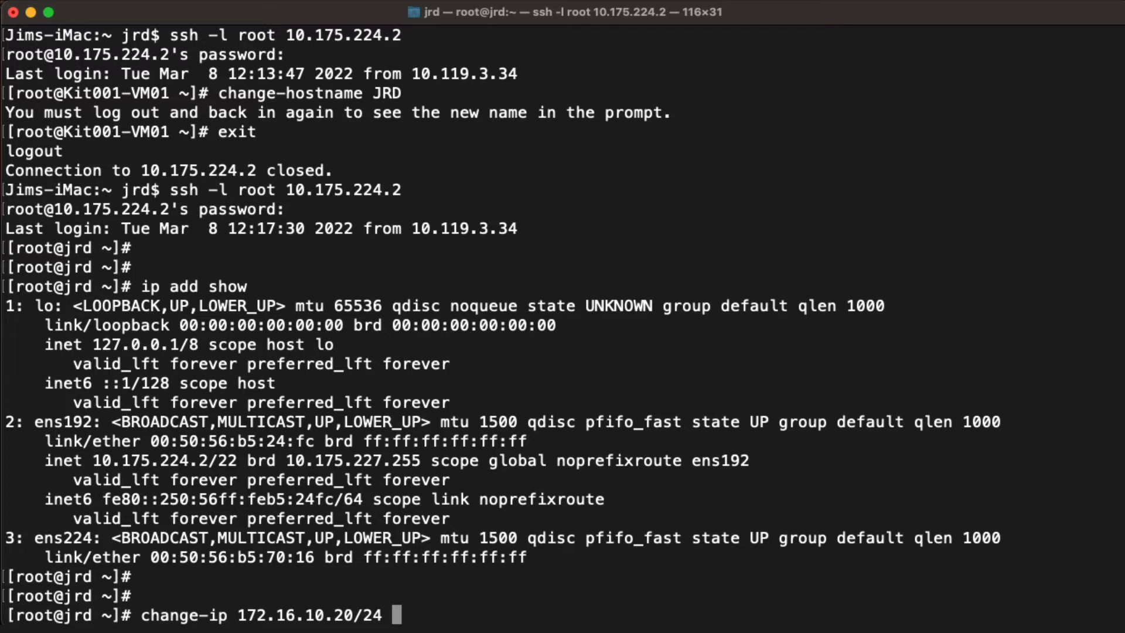
key("Return")
type("ip route show")
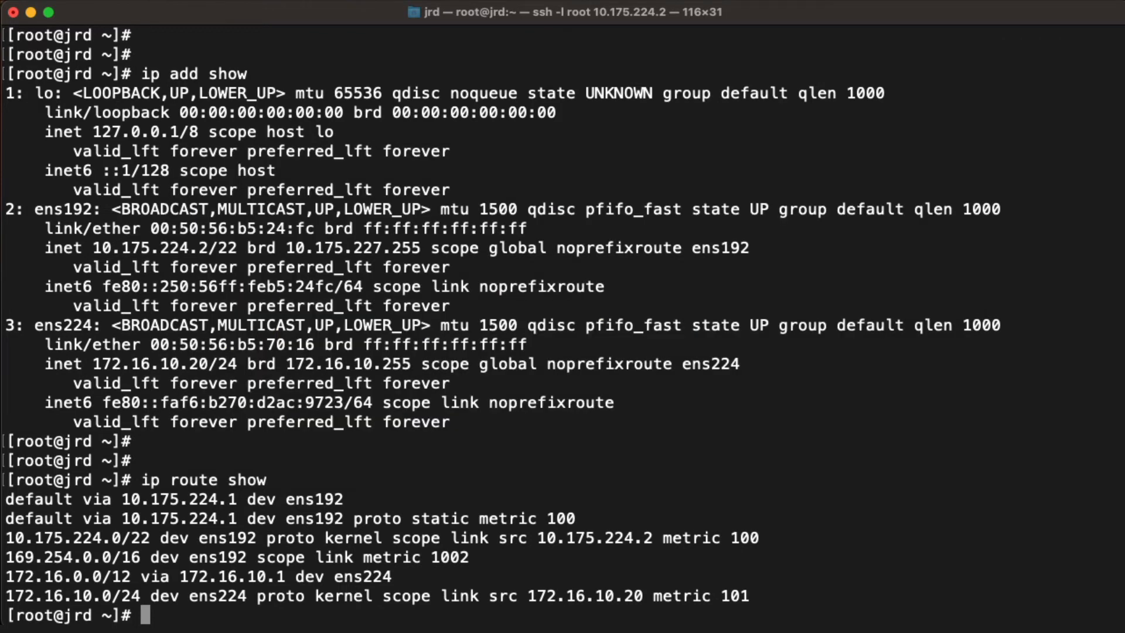
Enter the change-dns command to set the DNS domain to internet.local.
type("change-dns internet.local")
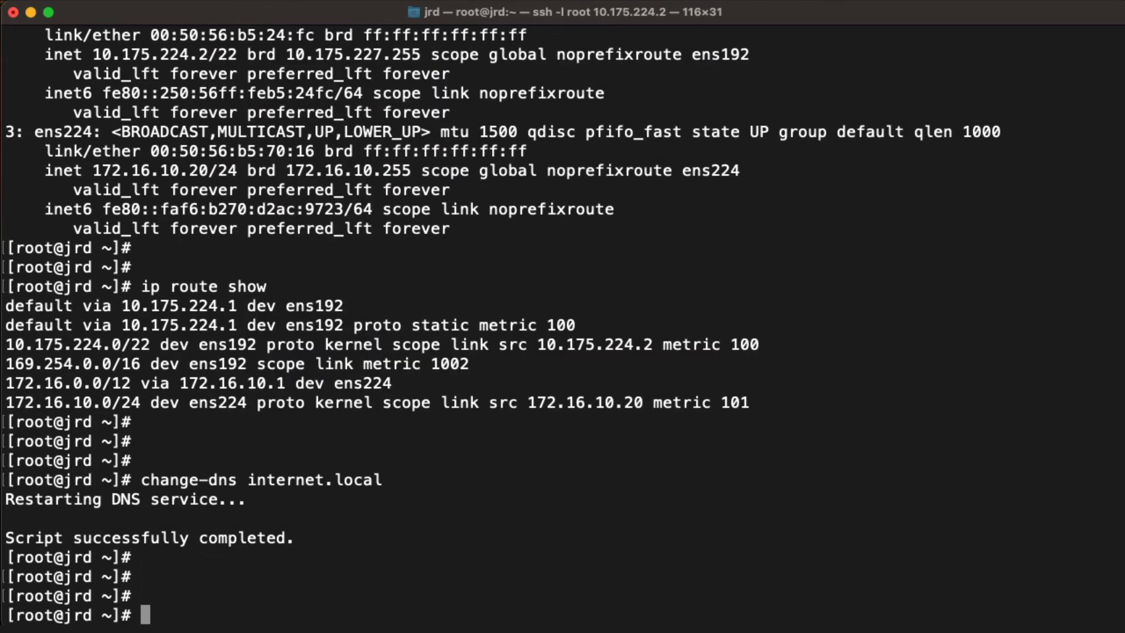
type("nslookup www.internet.local")
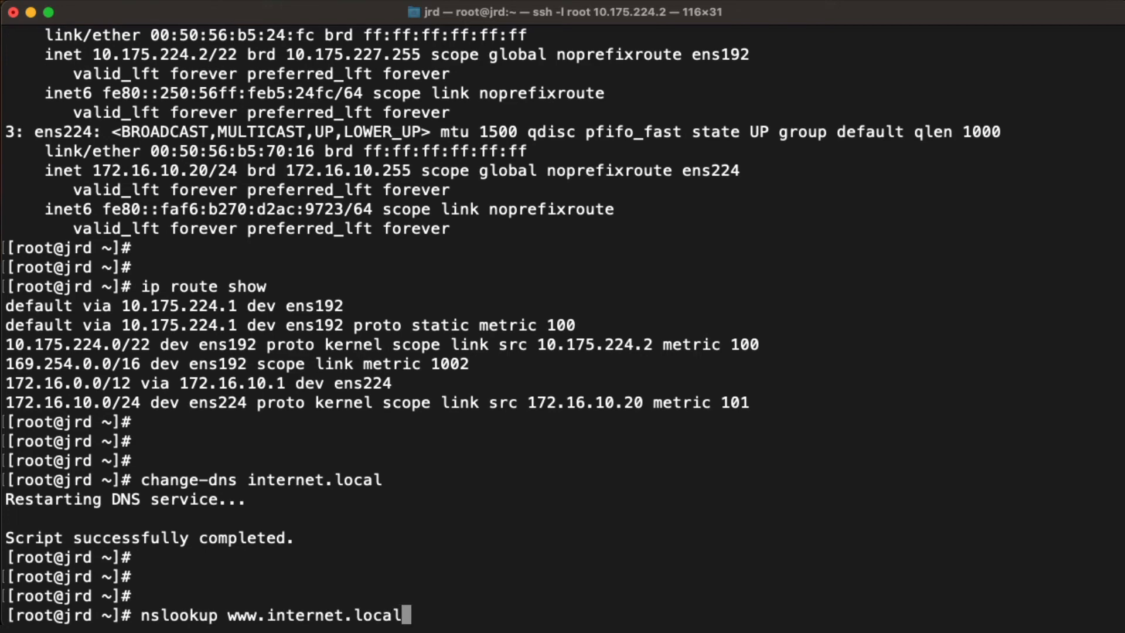
key("Return")
type("change-")
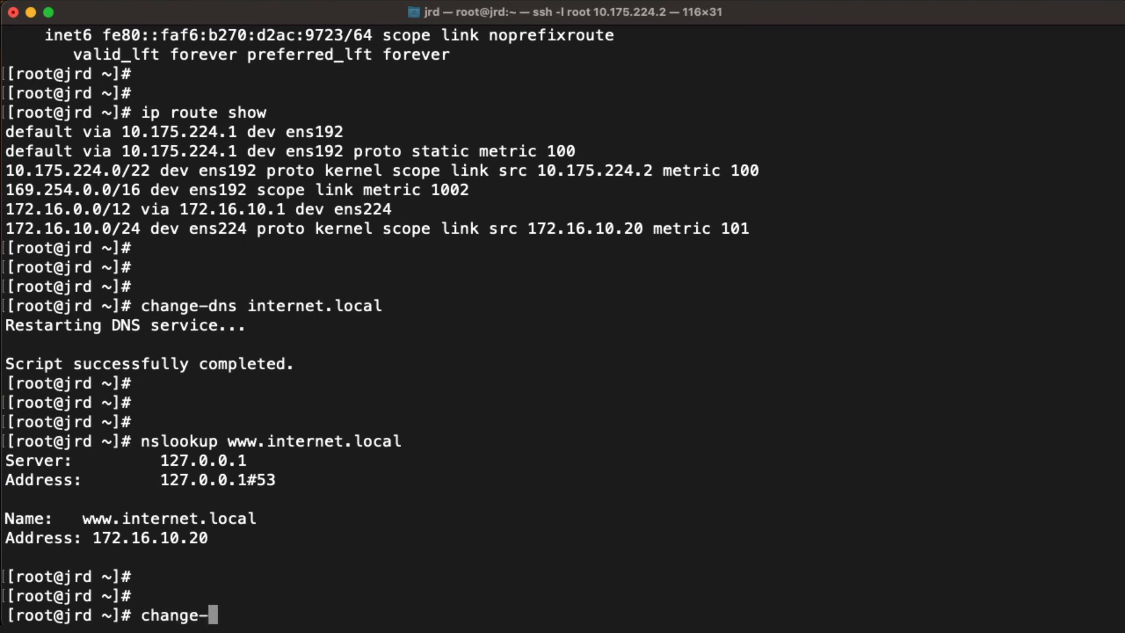
key("Return")
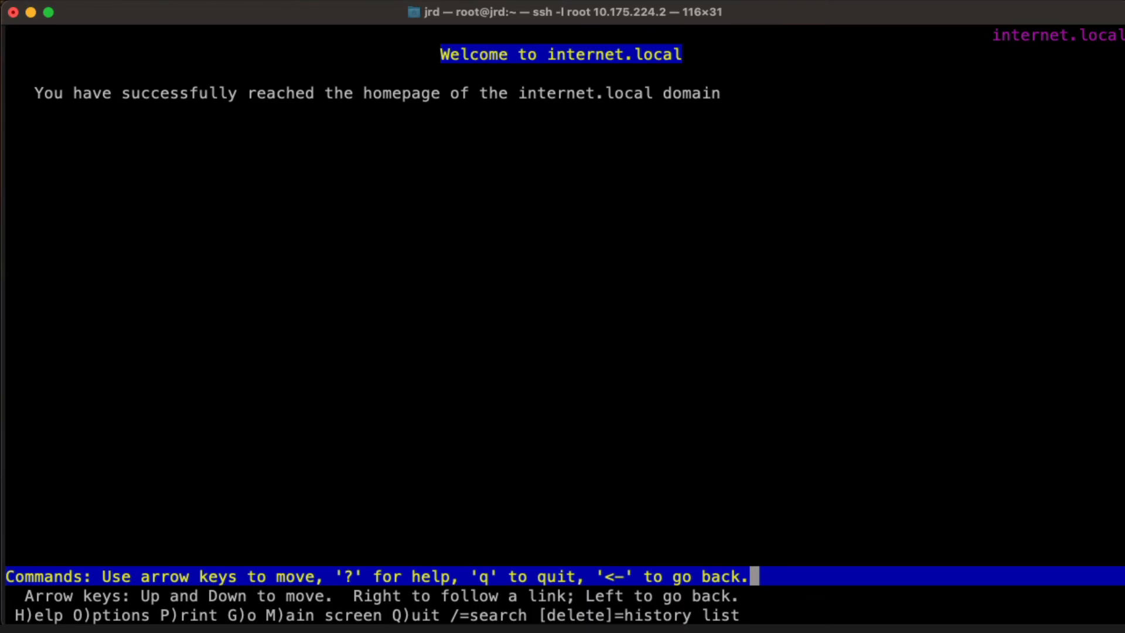